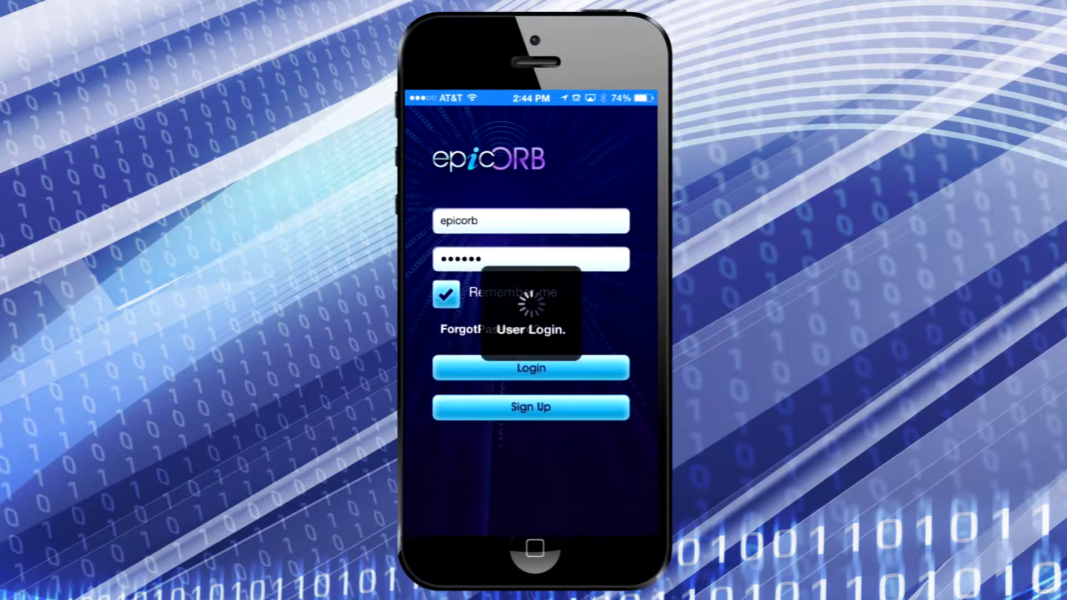
Log in and choose Send Messages to reach the blank Send Message form.
{"action": "left_click", "coordinate": [530, 368]}
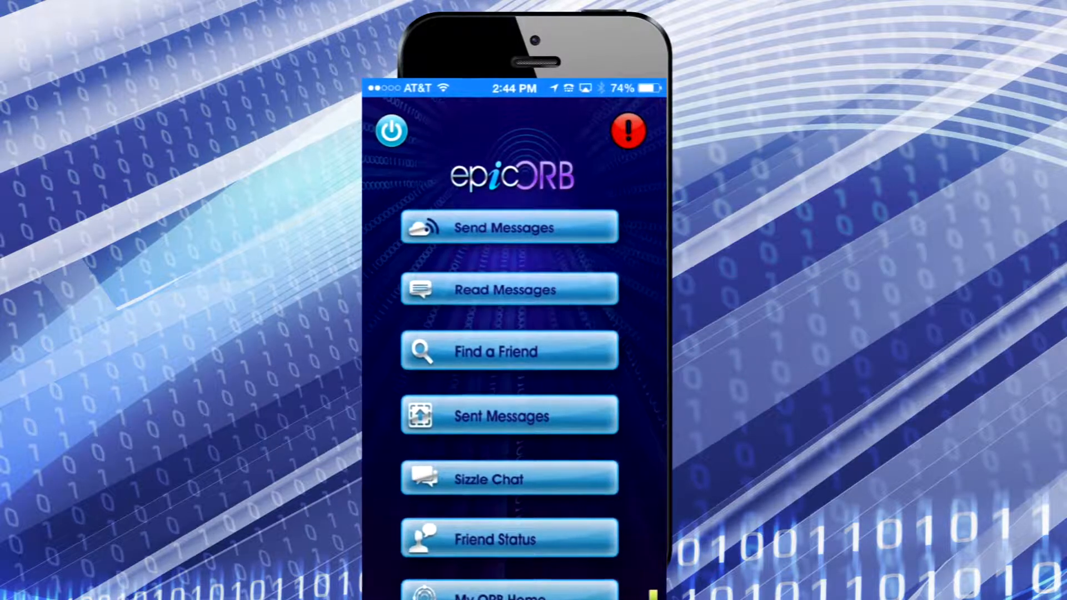
{"action": "left_click", "coordinate": [509, 226]}
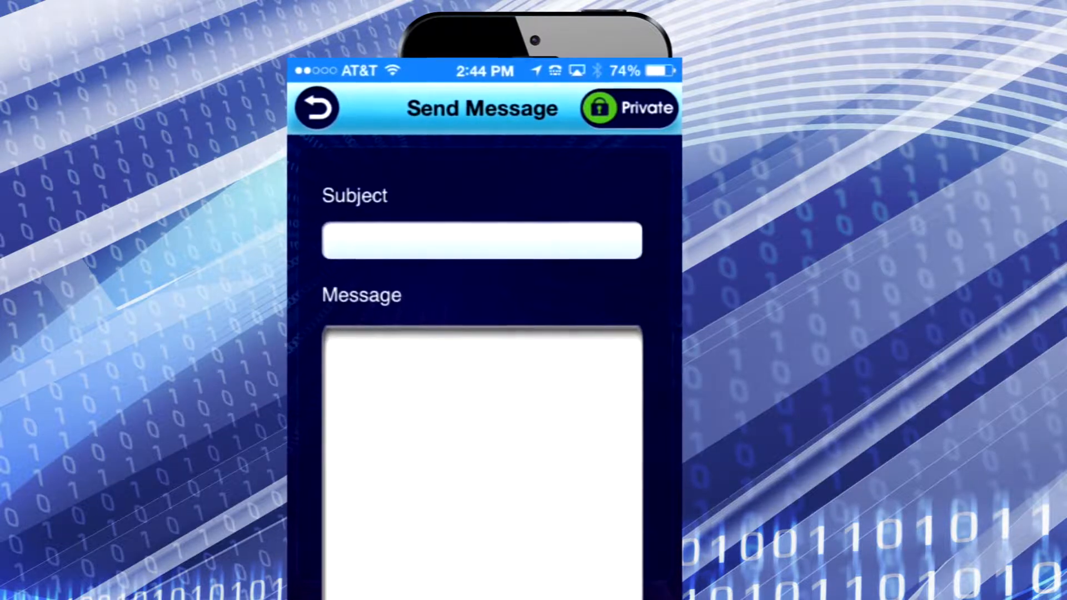
Enter subject demo and message Demo, send to the ticked recipients and acknowledge the success alert.
{"action": "left_click", "coordinate": [480, 240]}
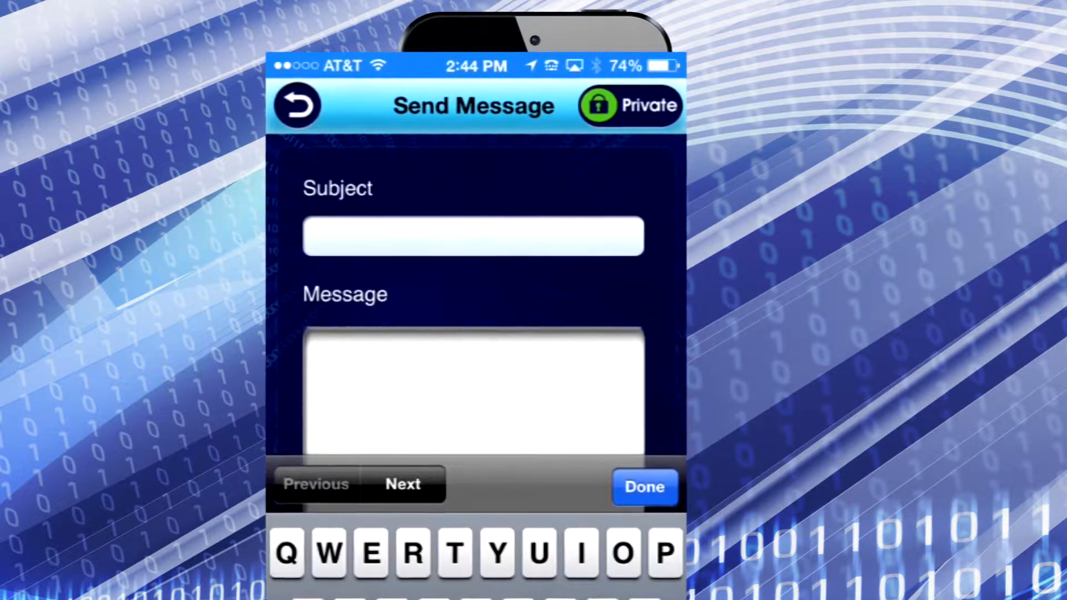
{"action": "type", "text": "e"}
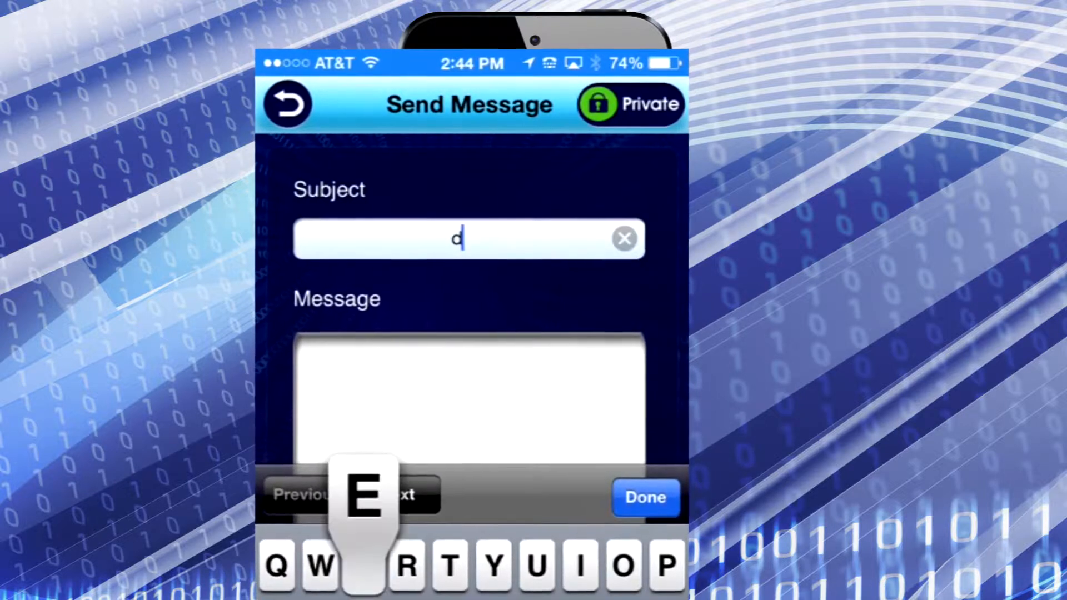
{"action": "type", "text": "e"}
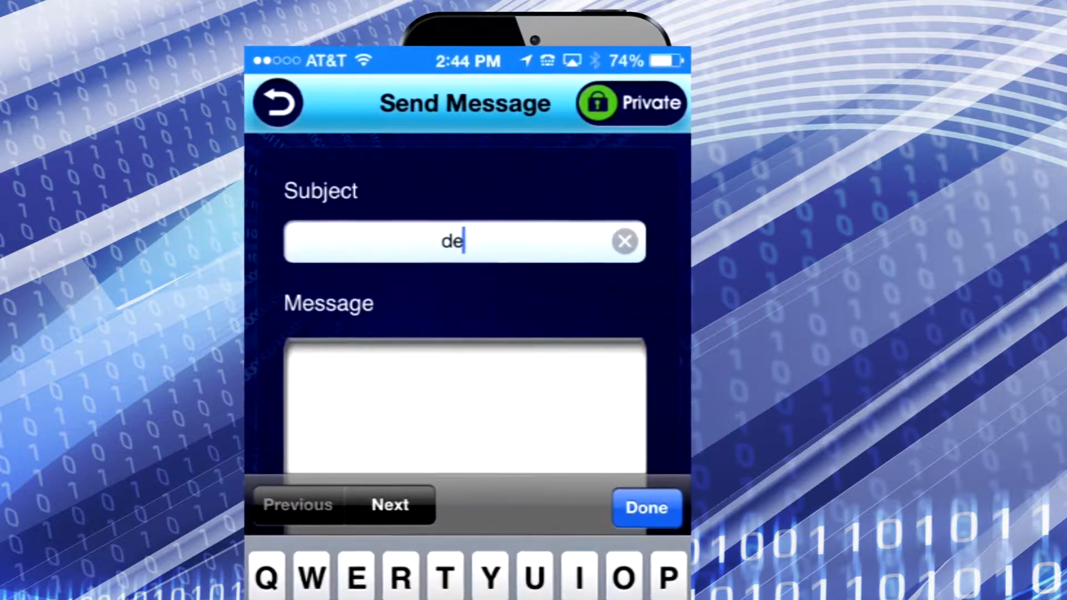
{"action": "type", "text": "mo"}
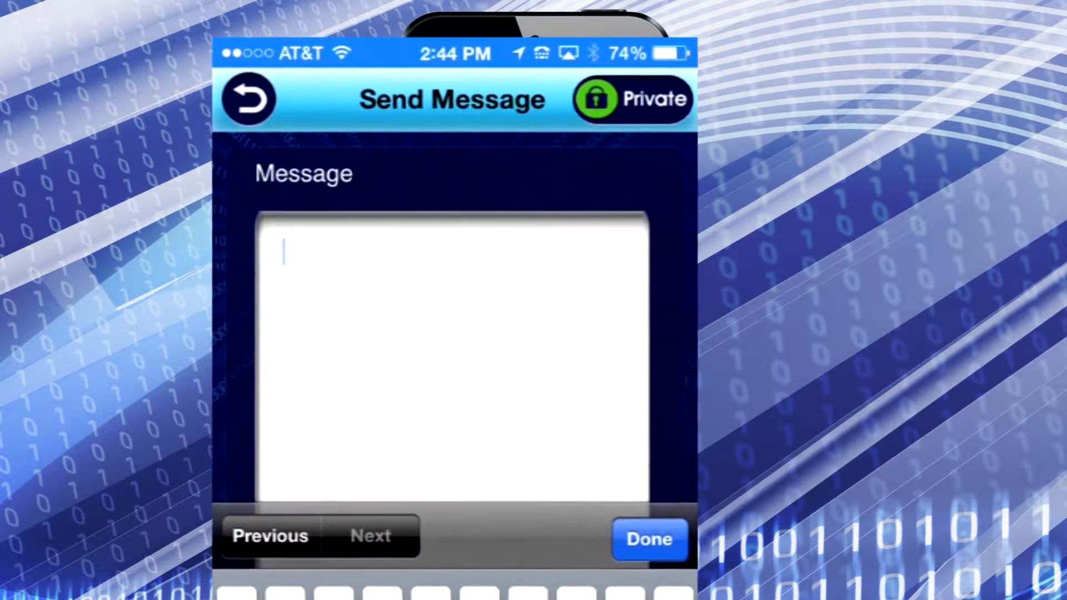
{"action": "type", "text": "D"}
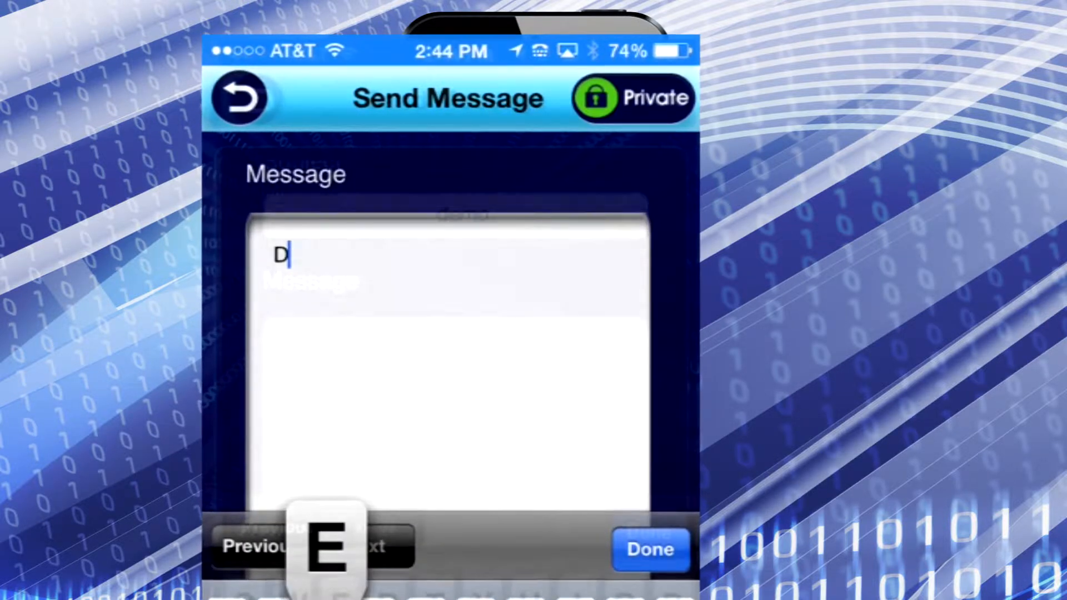
{"action": "type", "text": "em"}
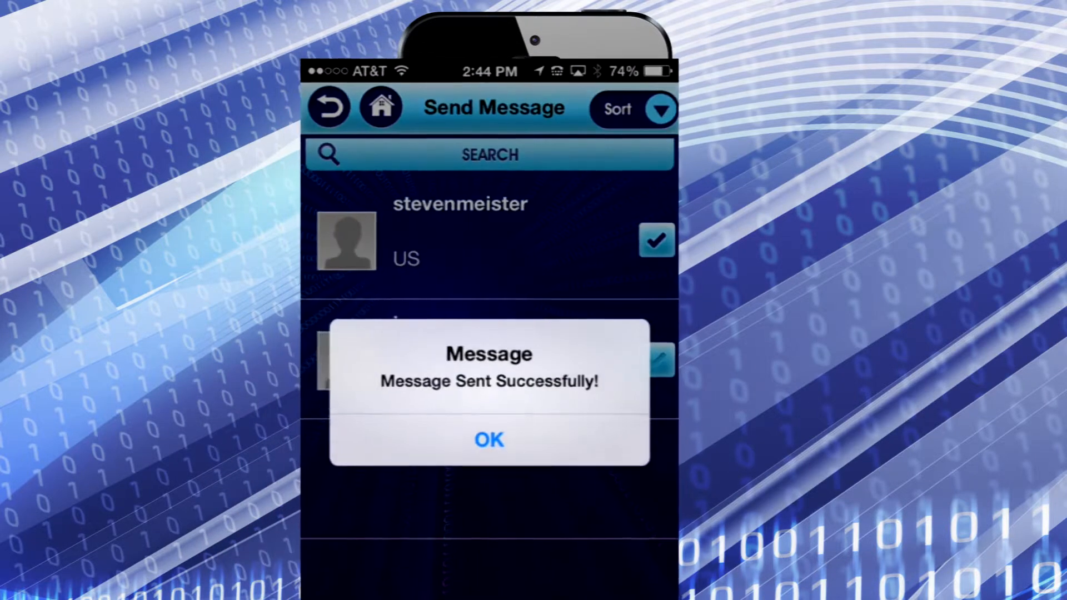
{"action": "left_click", "coordinate": [488, 440]}
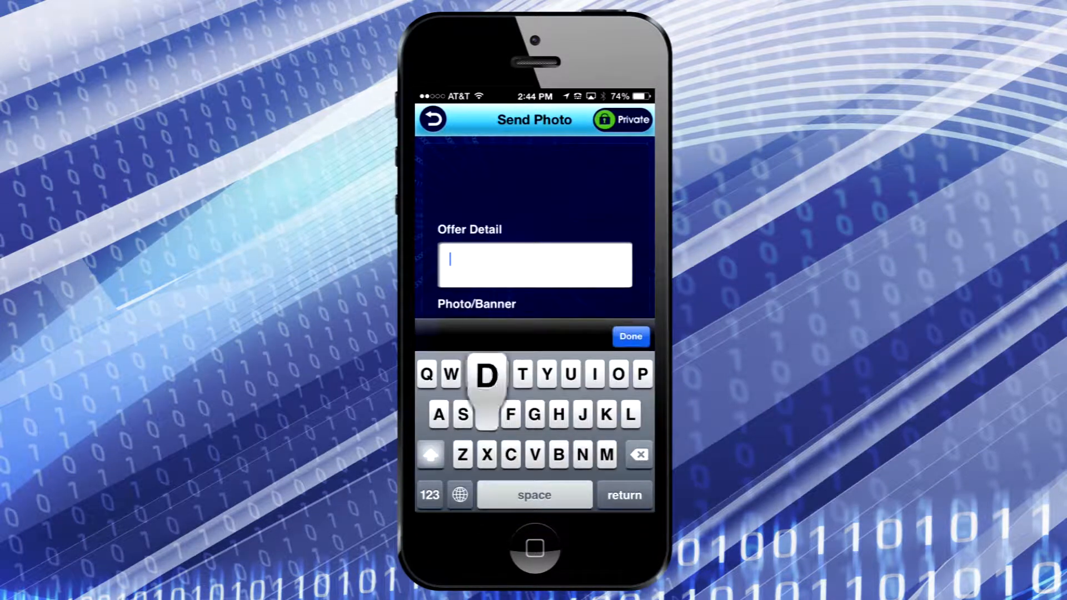
Enter Demo as the offer detail, then choose Upload with Camera as the photo source.
{"action": "type", "text": "Demo"}
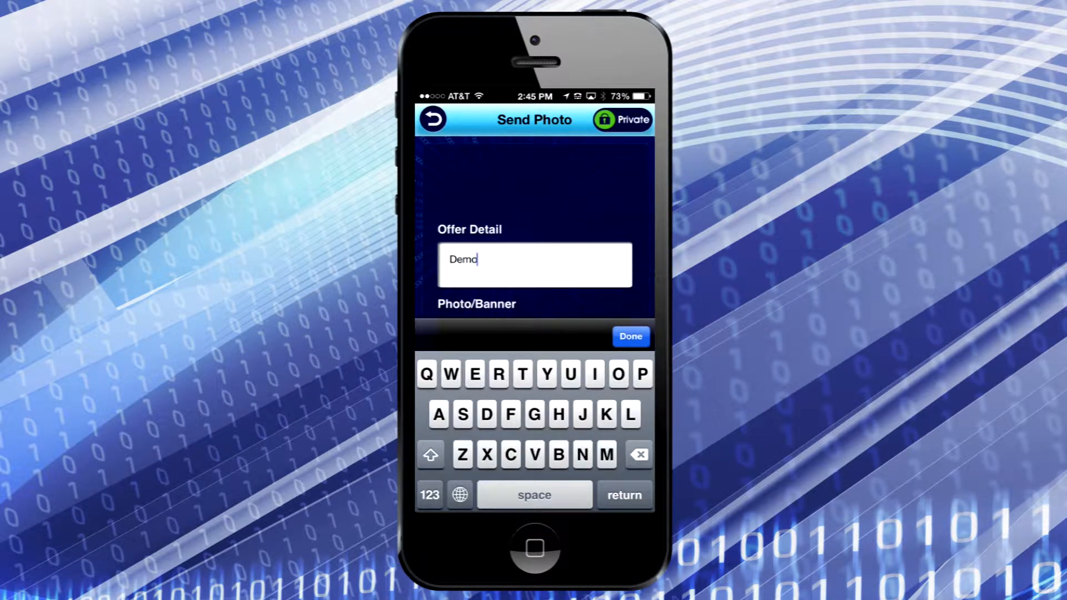
{"action": "left_click", "coordinate": [629, 336]}
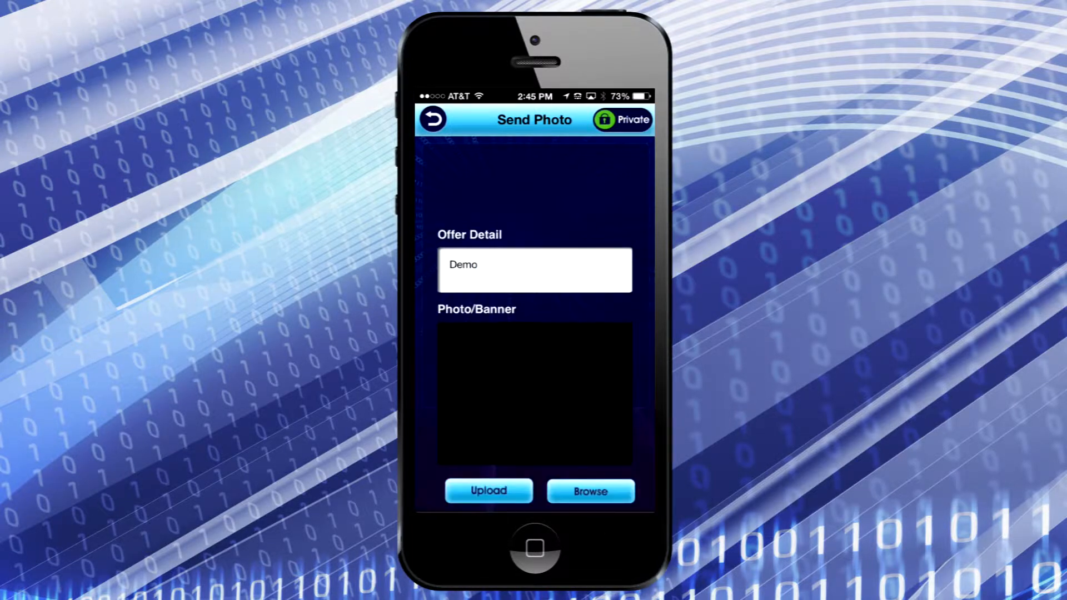
{"action": "left_click", "coordinate": [589, 490]}
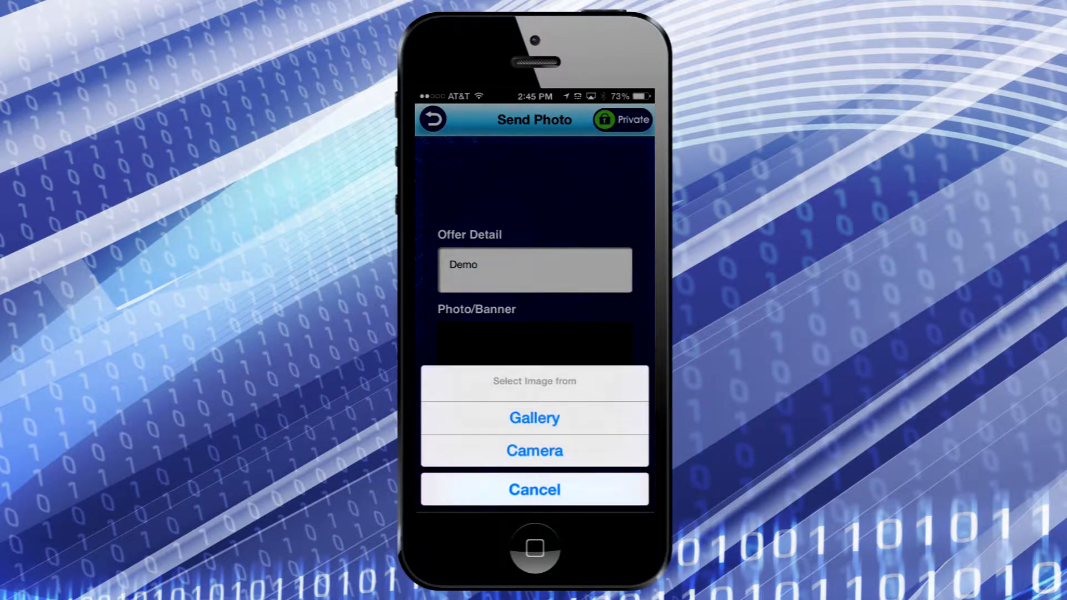
{"action": "left_click", "coordinate": [535, 450]}
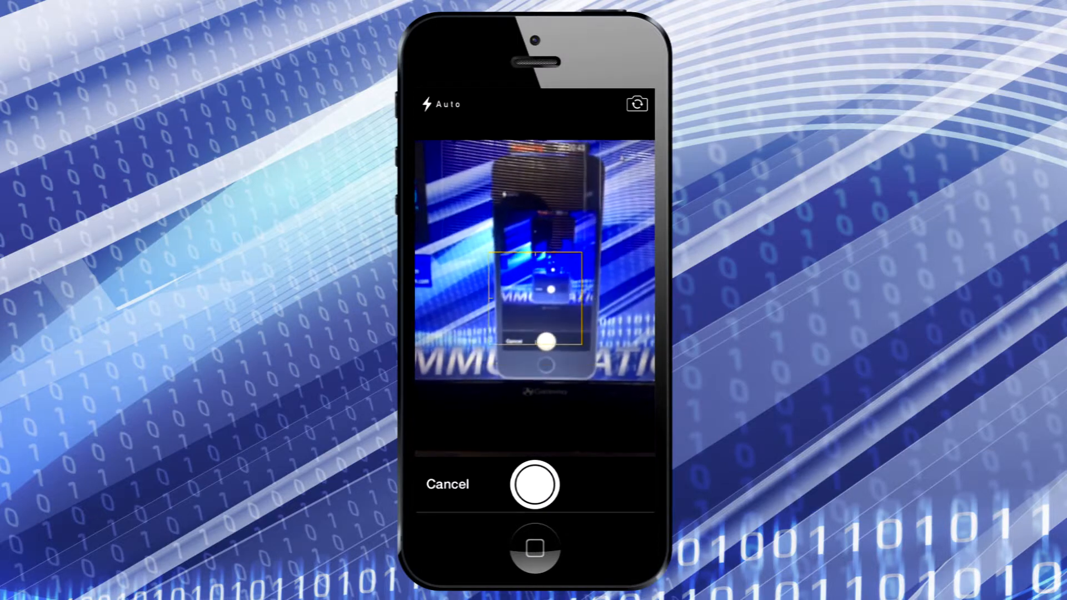
Capture and accept a photo, then record and stop a two-second video clip.
{"action": "left_click", "coordinate": [534, 483]}
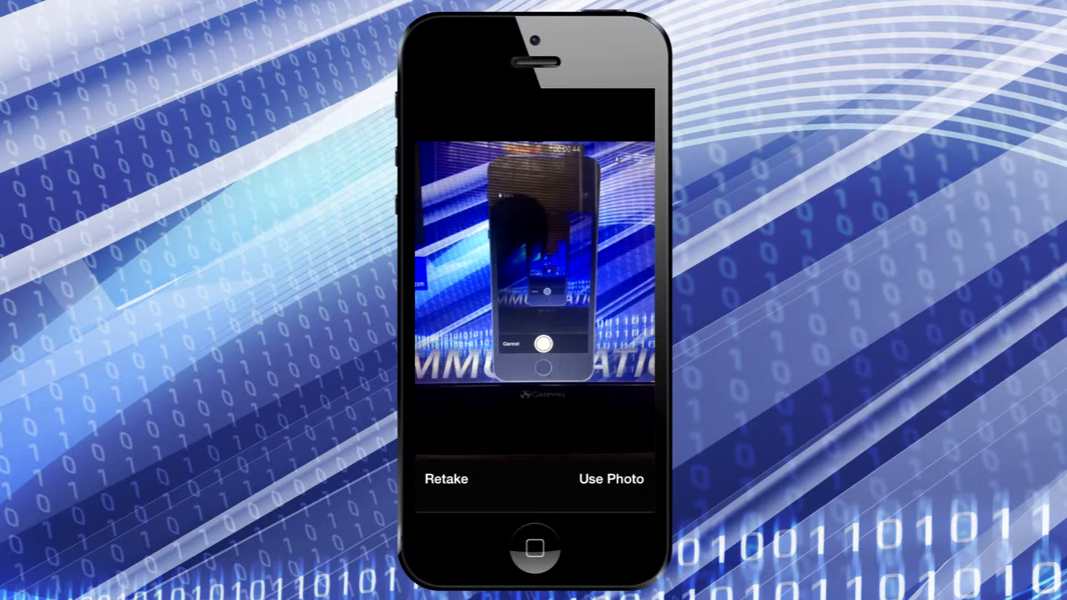
{"action": "left_click", "coordinate": [610, 479]}
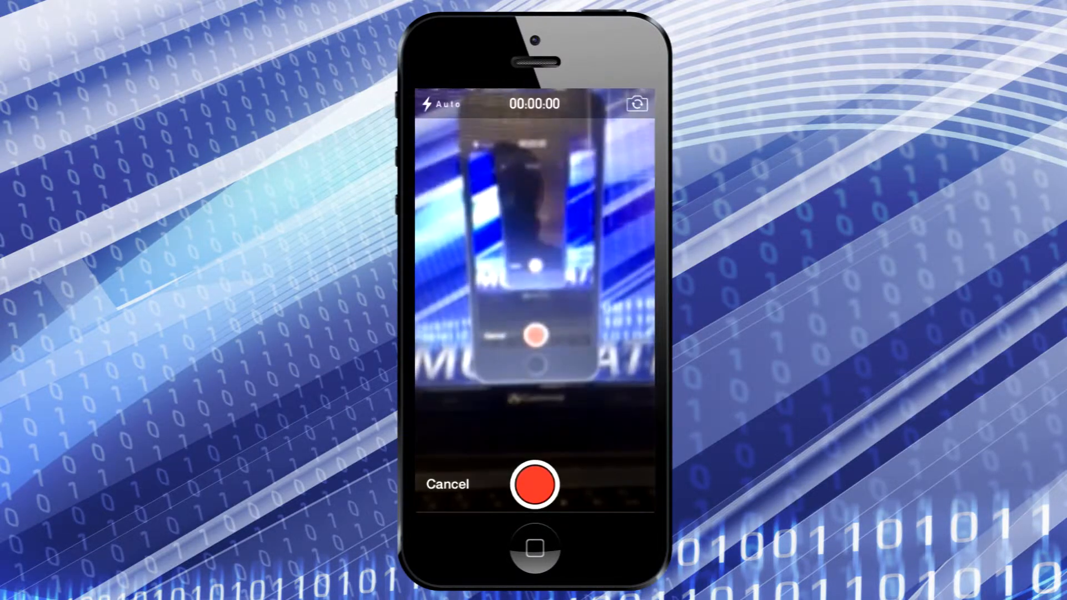
{"action": "left_click", "coordinate": [534, 483]}
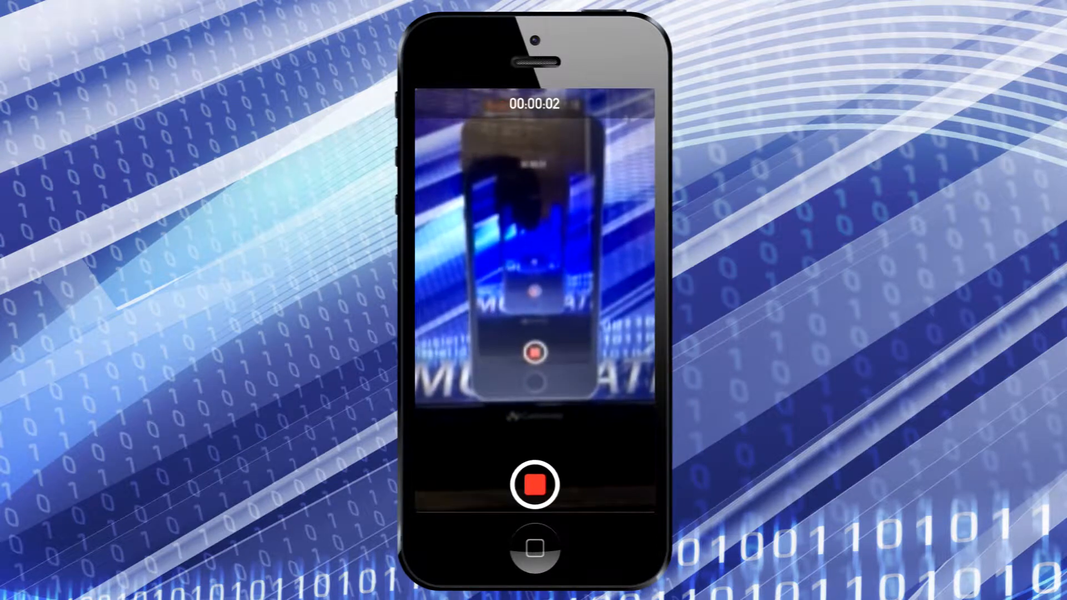
{"action": "left_click", "coordinate": [534, 484]}
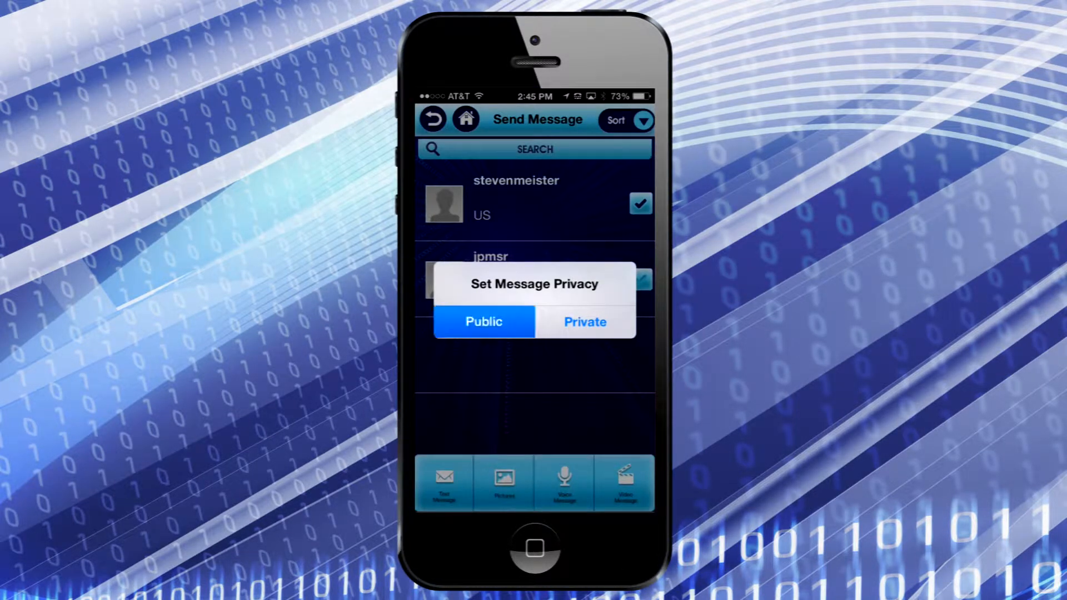
Pick the privacy option in the Set Message Privacy alert for the two recipients.
{"action": "left_click", "coordinate": [483, 321]}
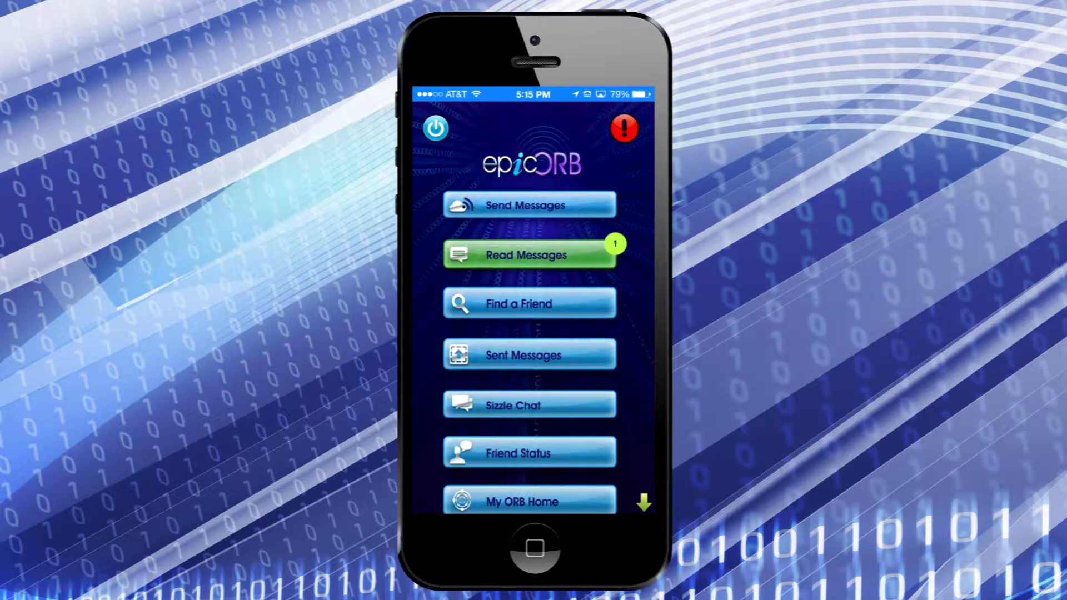
Go to Read Messages, filter to Text Messages and read the hi epicorb message from stevenmeister.
{"action": "left_click", "coordinate": [529, 254]}
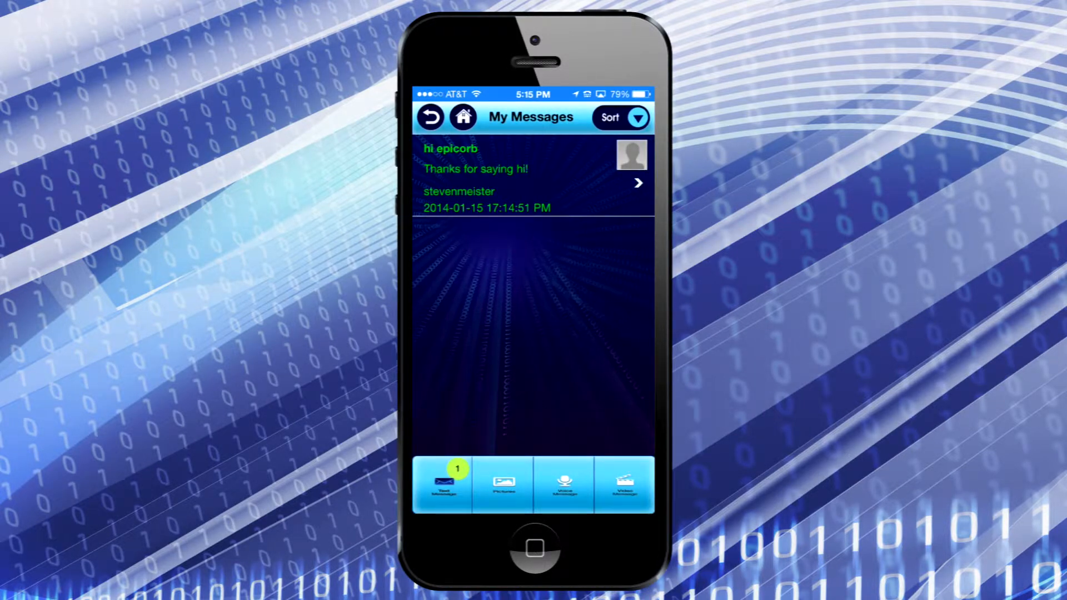
{"action": "left_click", "coordinate": [442, 484]}
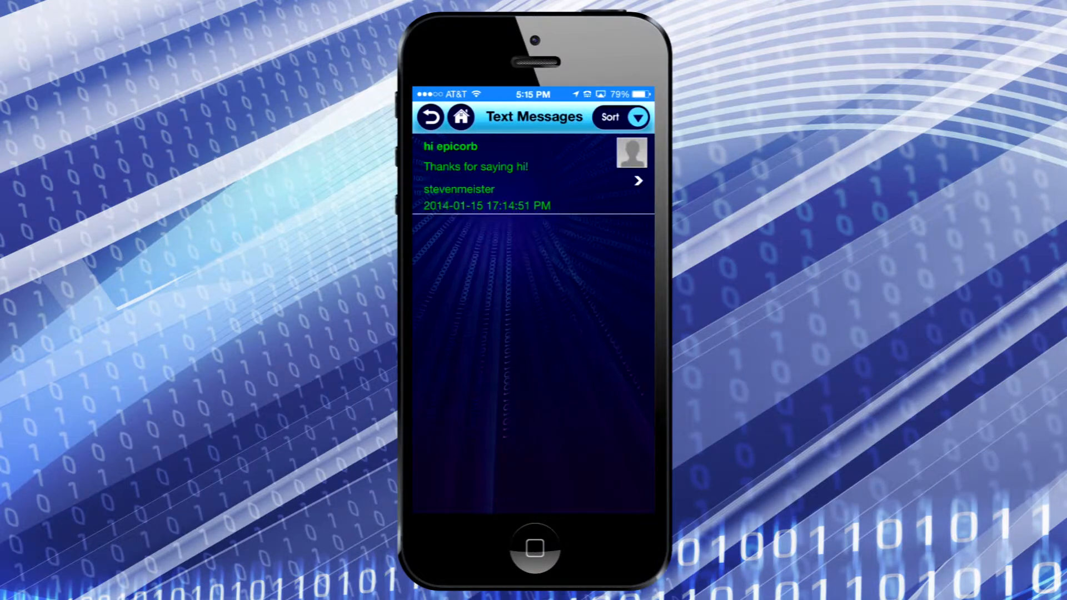
{"action": "left_click", "coordinate": [531, 175]}
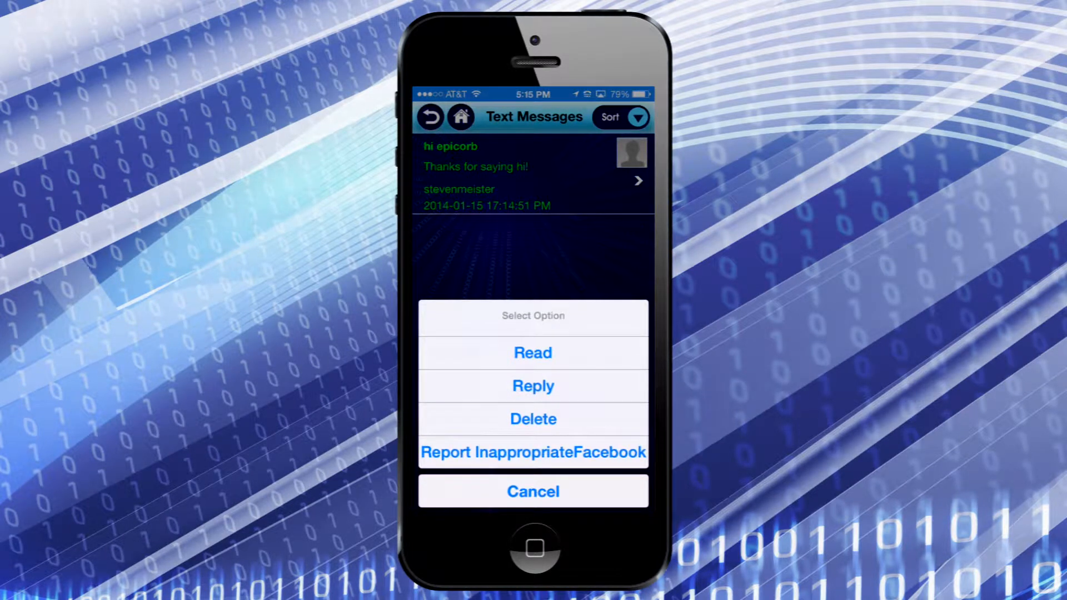
{"action": "left_click", "coordinate": [532, 491]}
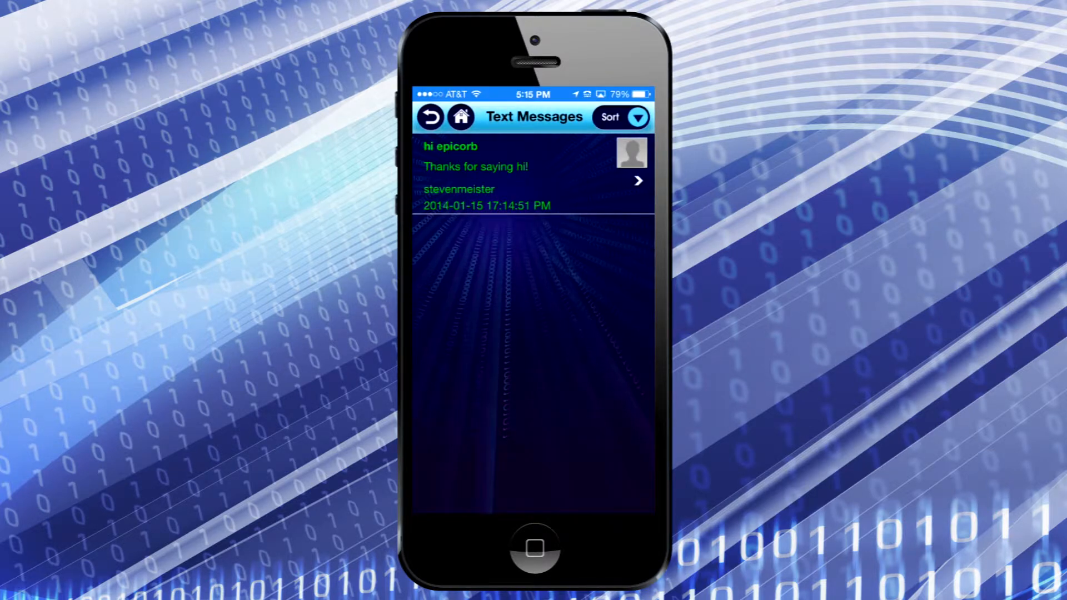
{"action": "left_click", "coordinate": [531, 175]}
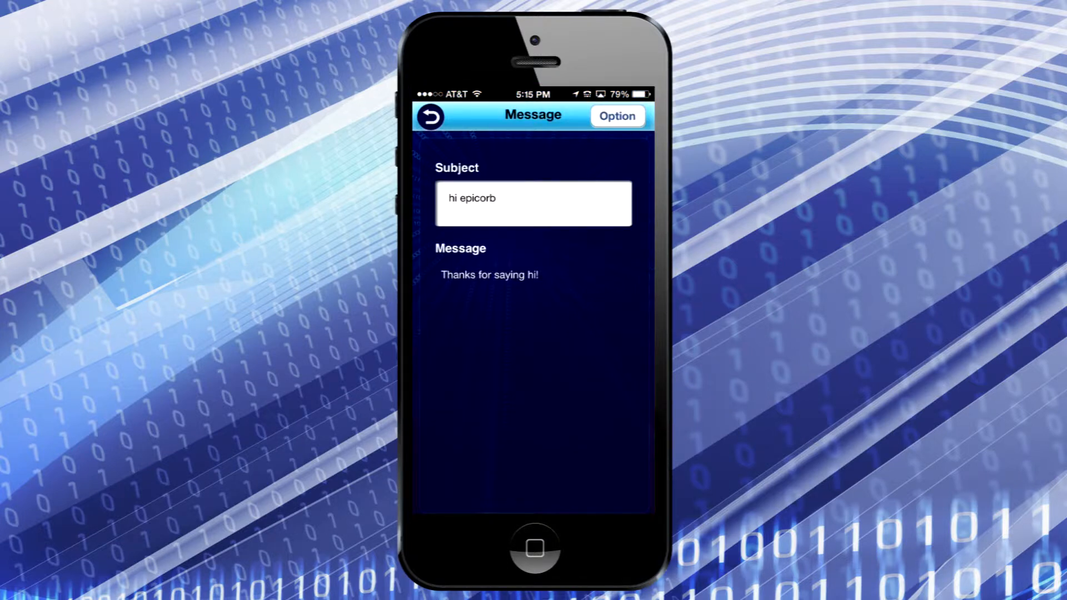
Choose Reply from the message options with Text as the type, then back out without sending.
{"action": "left_click", "coordinate": [616, 115]}
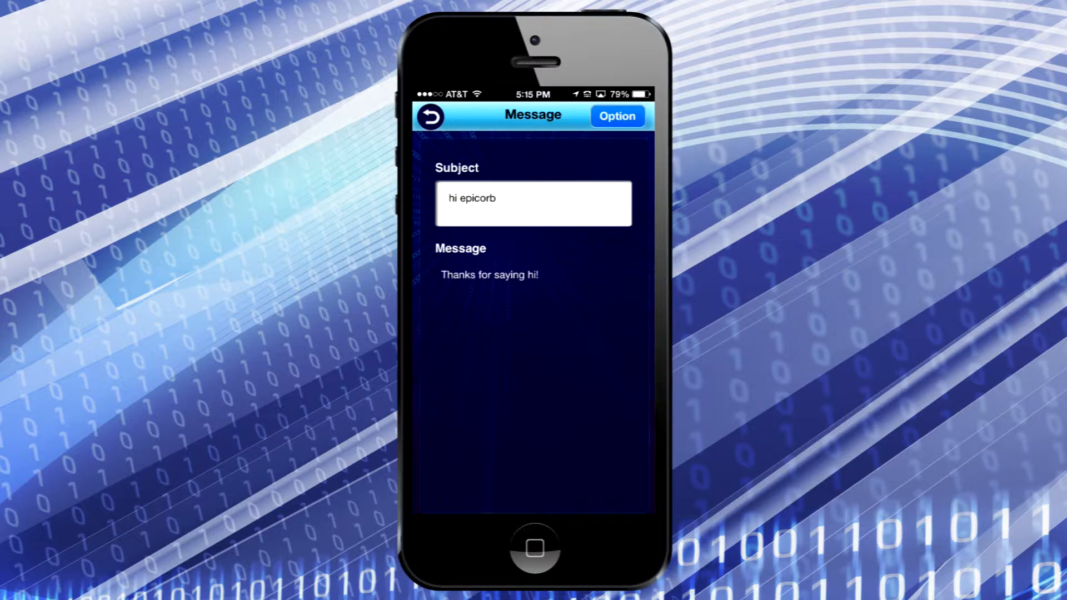
{"action": "left_click", "coordinate": [617, 116]}
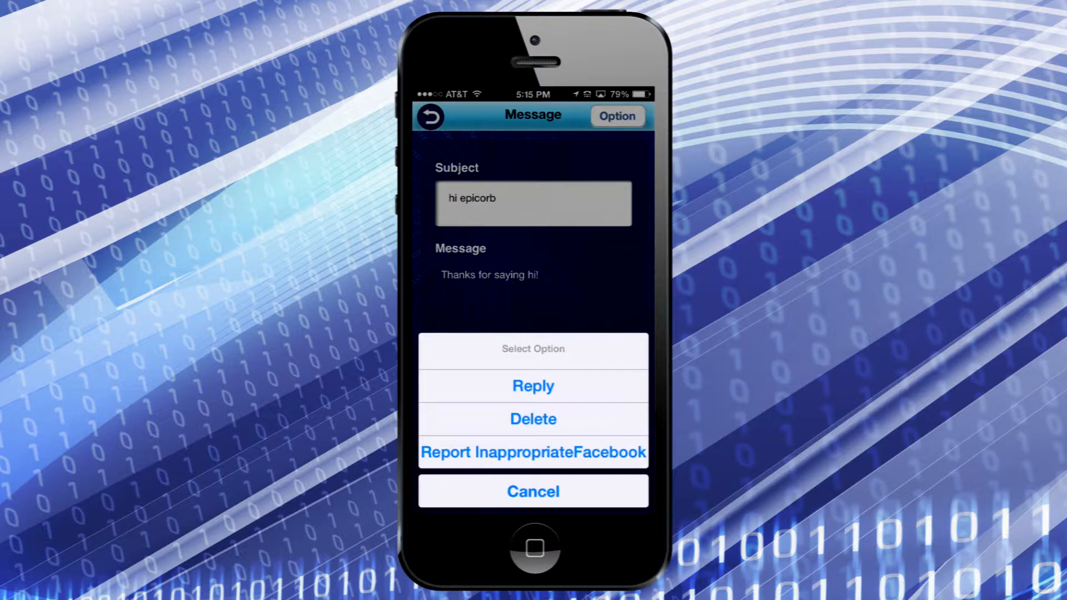
{"action": "left_click", "coordinate": [533, 492]}
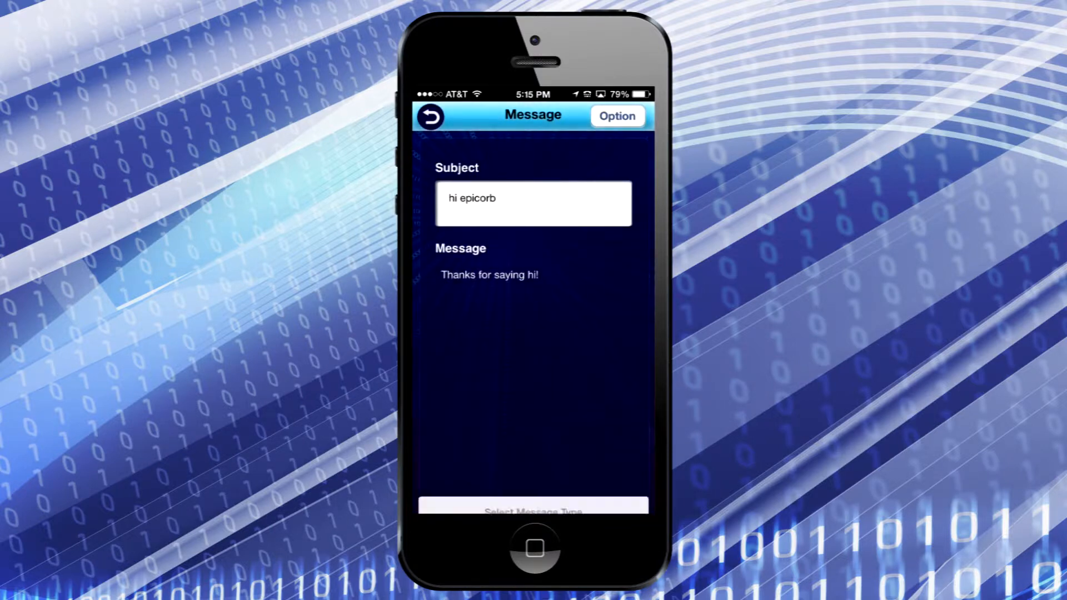
{"action": "left_click", "coordinate": [532, 510]}
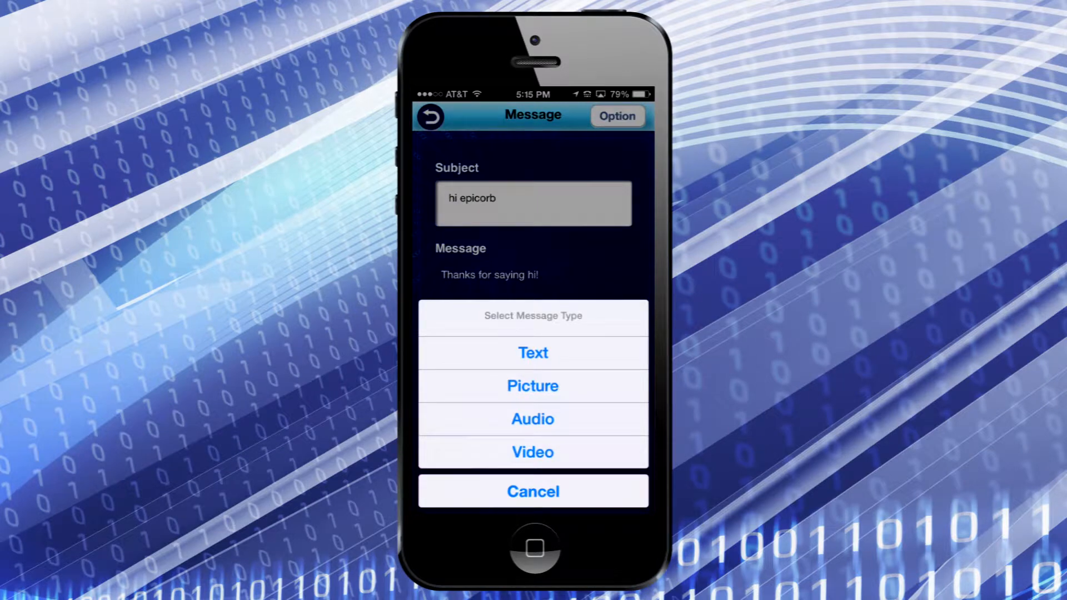
{"action": "left_click", "coordinate": [533, 491]}
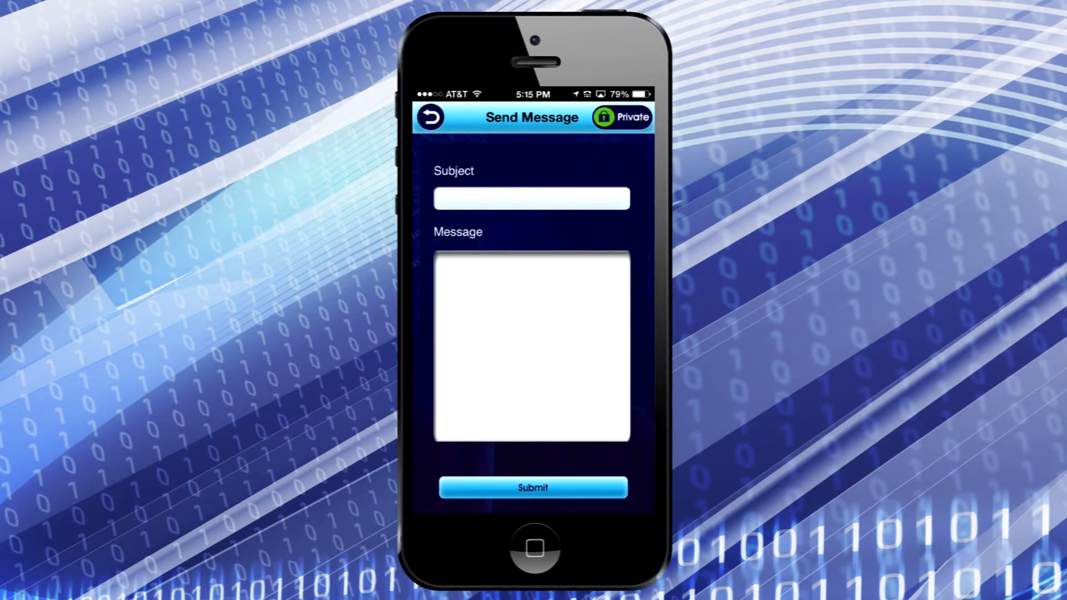
{"action": "left_click", "coordinate": [531, 198]}
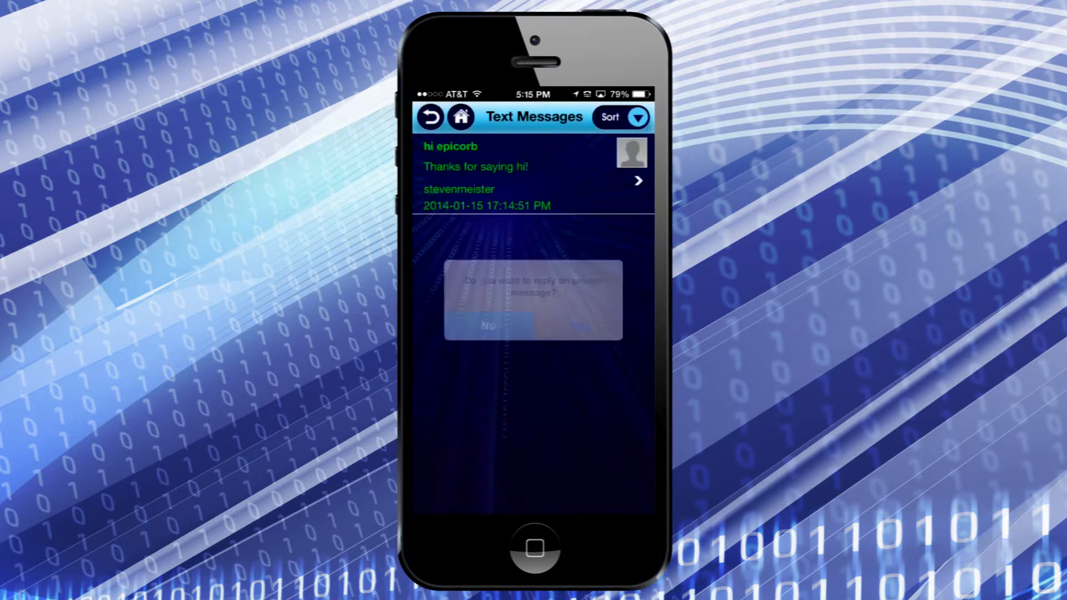
Answer the private-reply prompt, go to Read Messages and open the public hi message.
{"action": "left_click", "coordinate": [488, 326]}
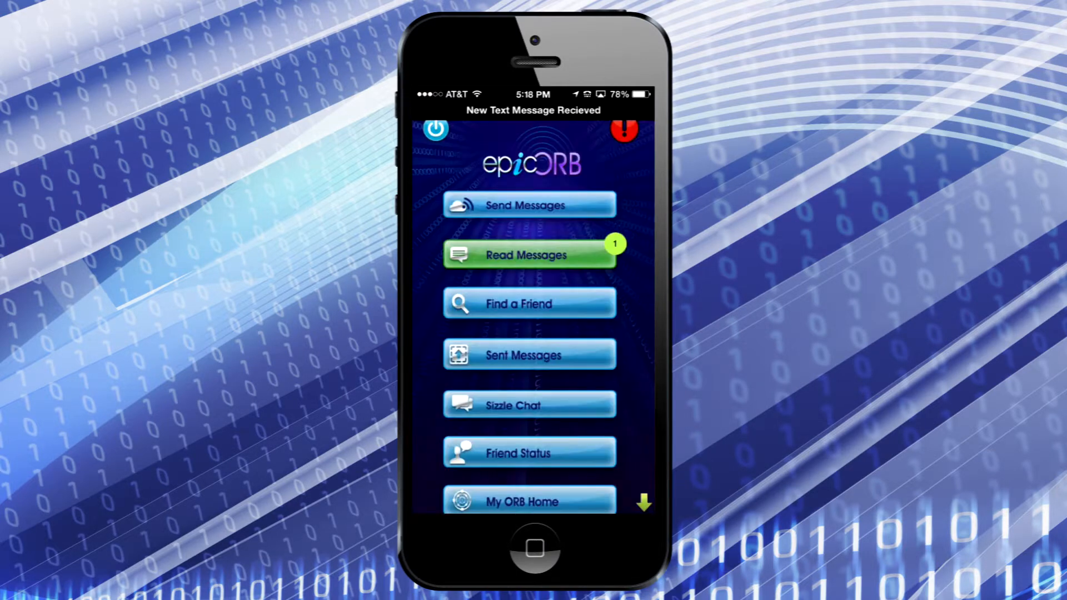
{"action": "left_click", "coordinate": [529, 254]}
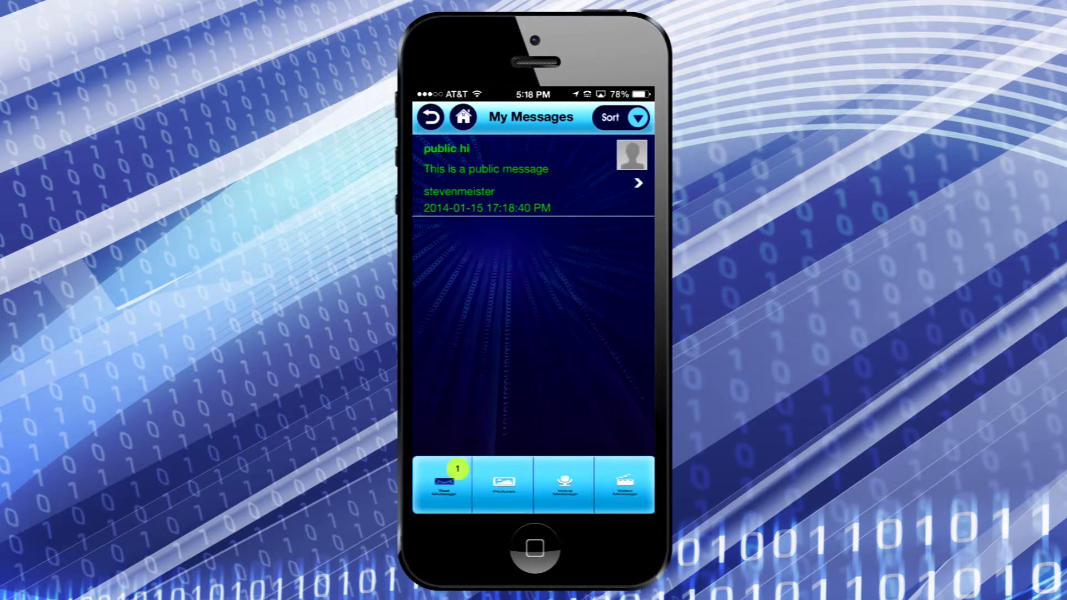
{"action": "left_click", "coordinate": [442, 484]}
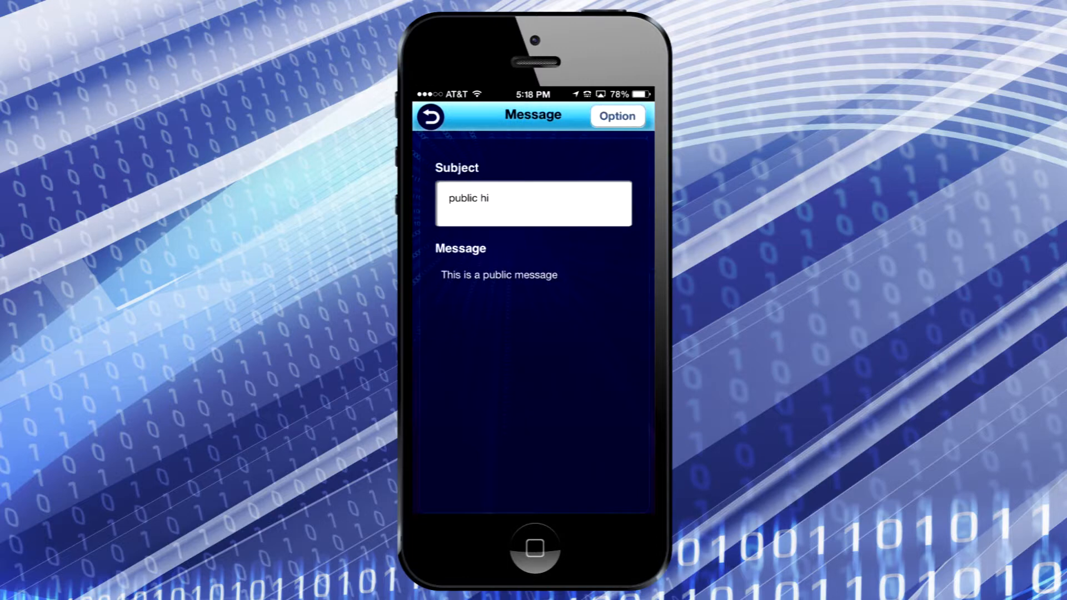
{"action": "left_click", "coordinate": [616, 115]}
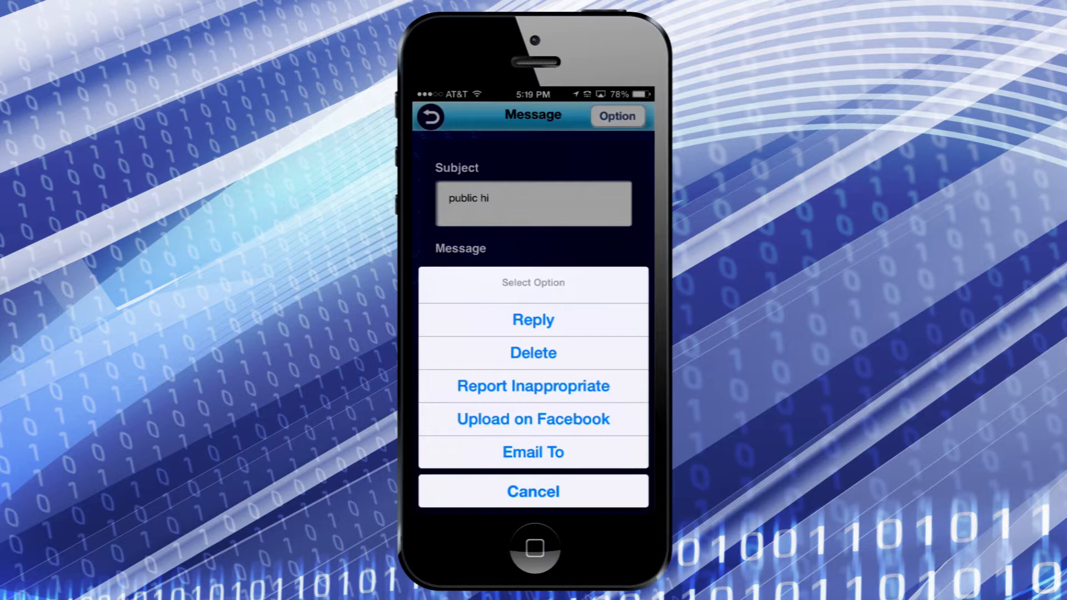
{"action": "left_click", "coordinate": [532, 491]}
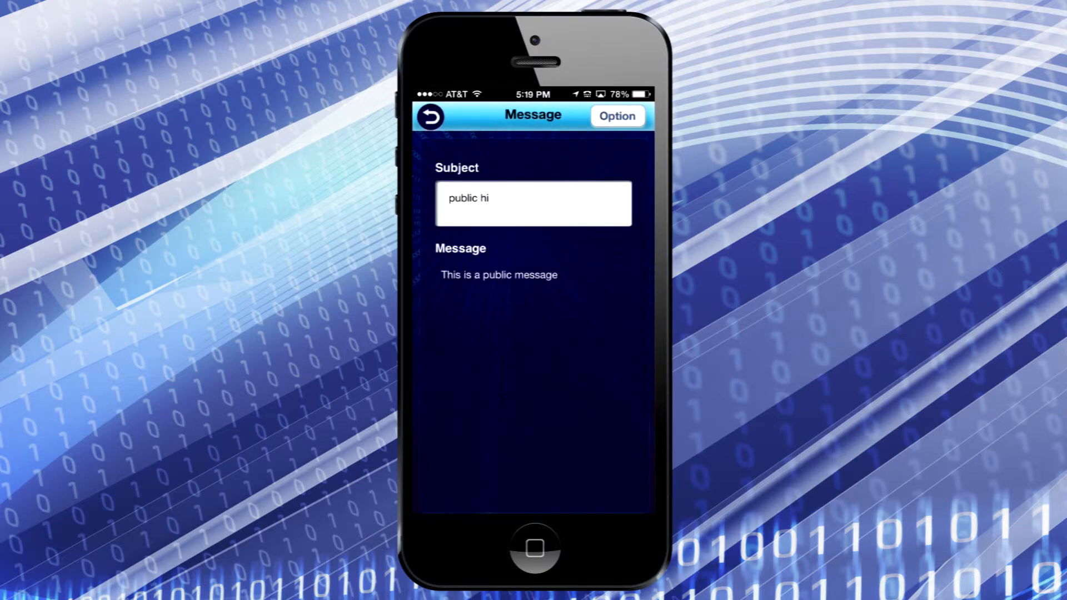